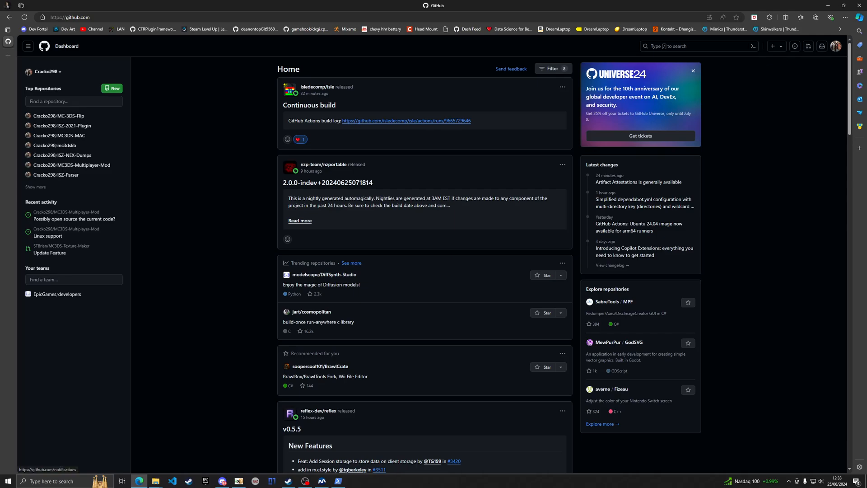
Browse STBrian's MC3DS-Bjson and MC3DS-Blang-Editor repositories, then return to your own profile
left_click(836, 46)
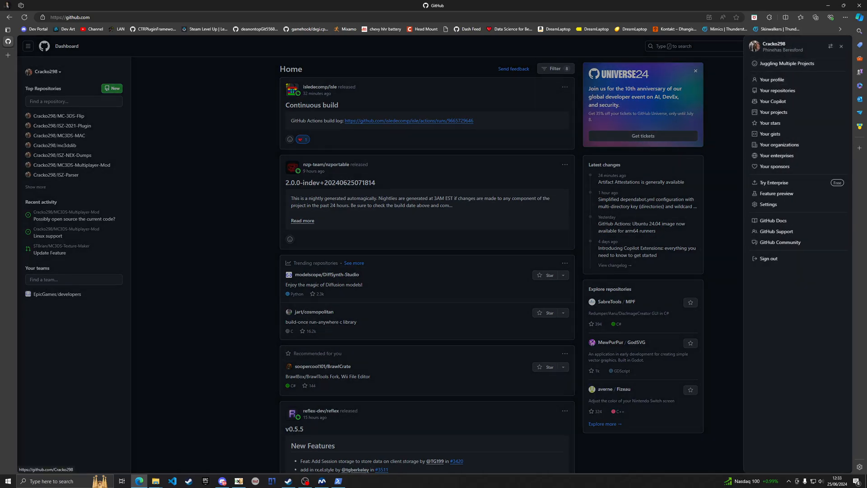
left_click(69, 17)
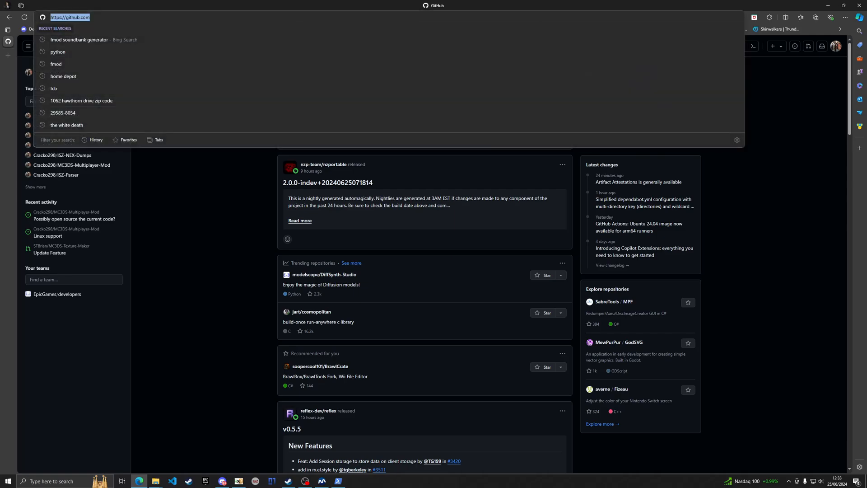
type("STBrian/MC3DS-Bjson")
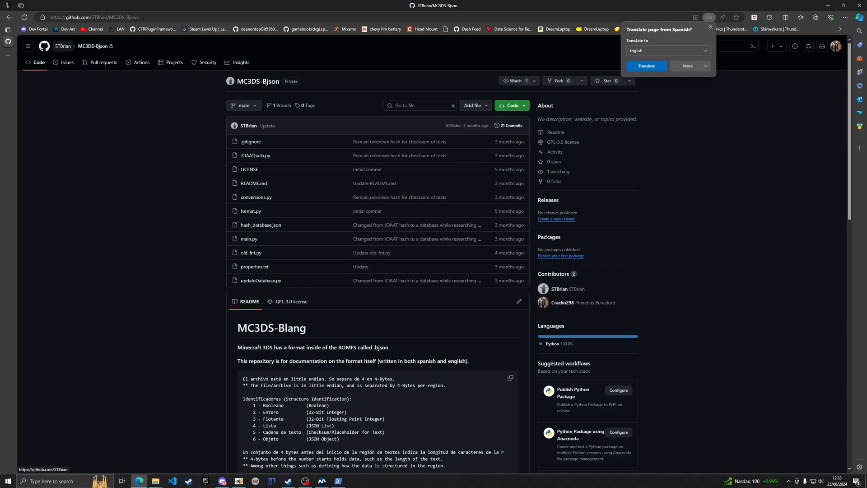
left_click(62, 46)
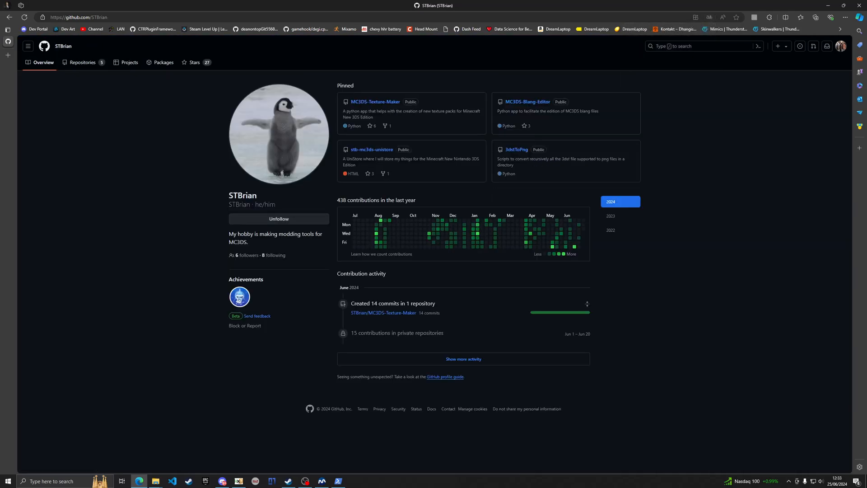
mouse_move(527, 101)
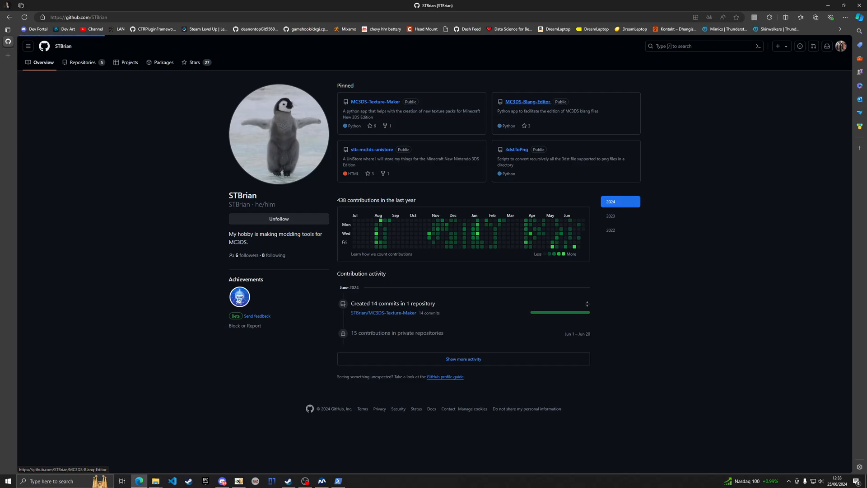
left_click(527, 101)
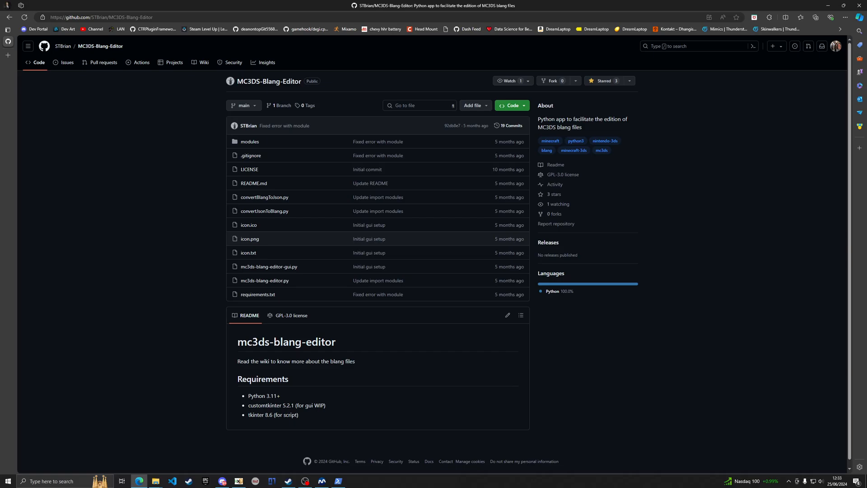
left_click(836, 46)
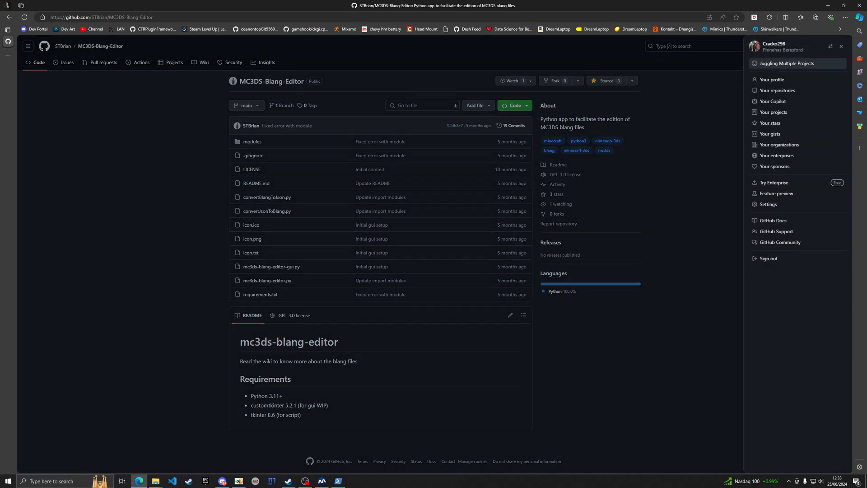
left_click(771, 79)
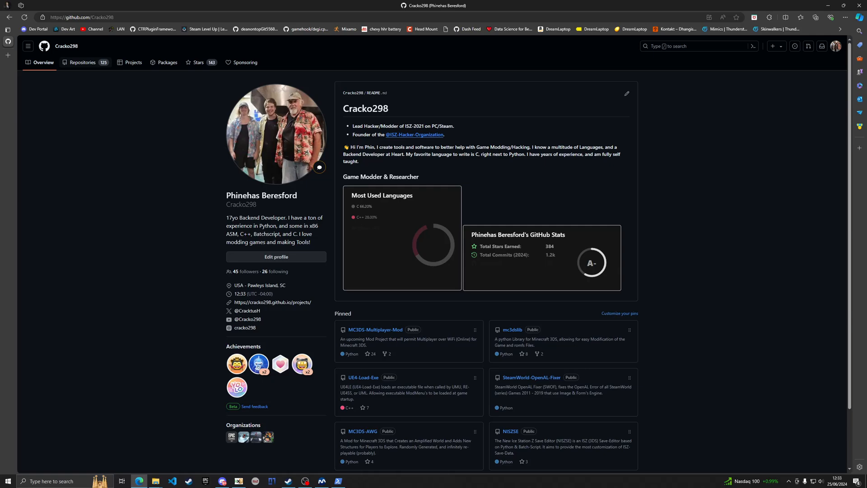
Filter your repositories for 'MasB', open MassBlangConverter and download its converter package
left_click(82, 62)
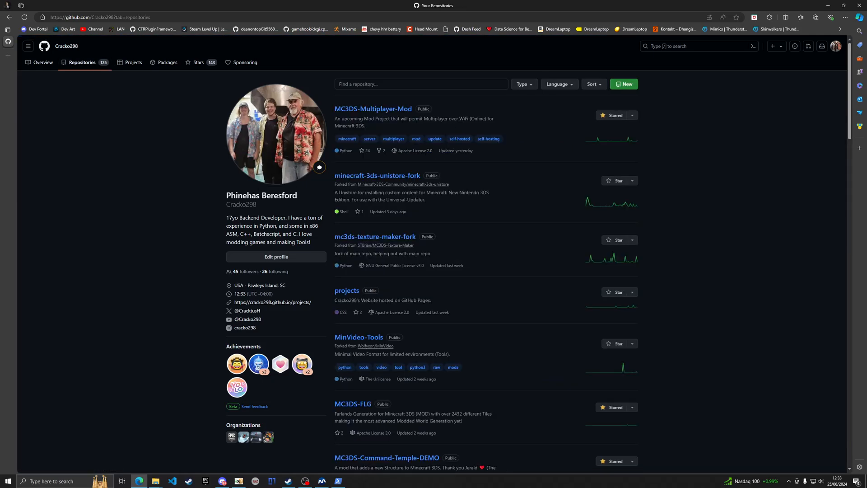
left_click(420, 84)
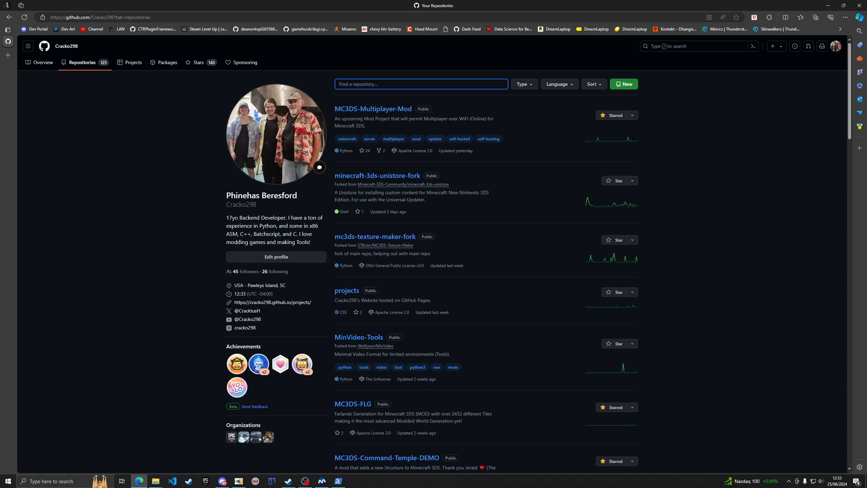
type("MasB")
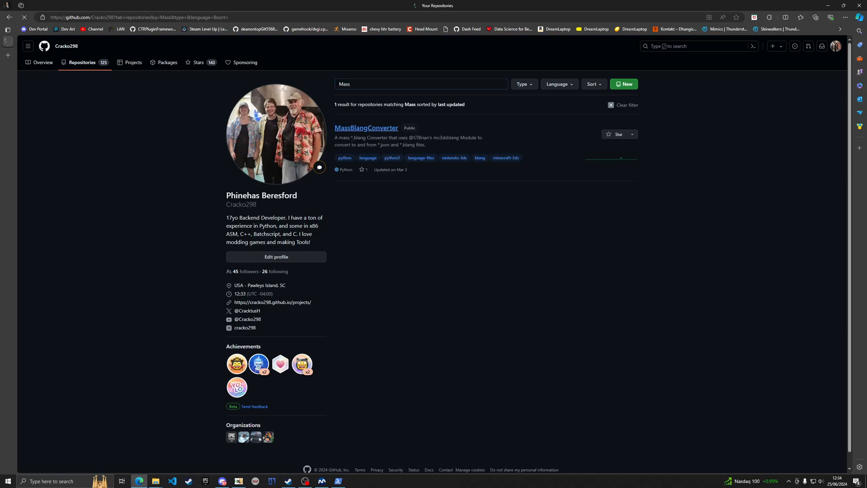
left_click(366, 128)
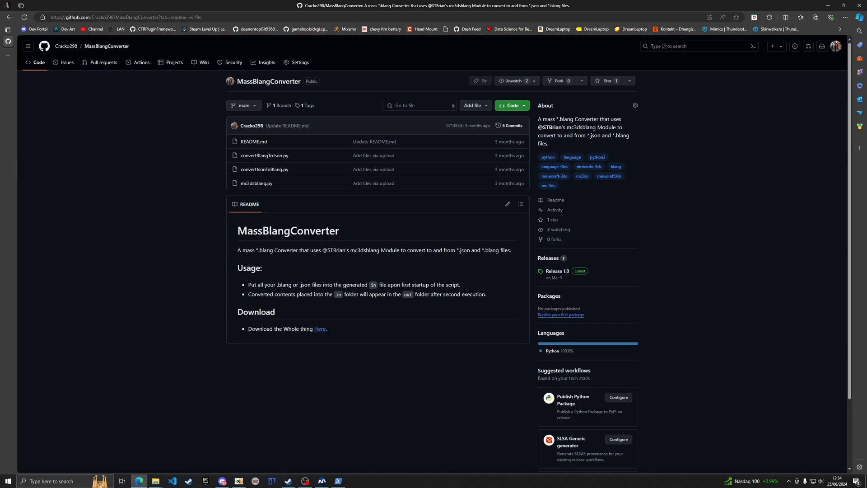
left_click(815, 17)
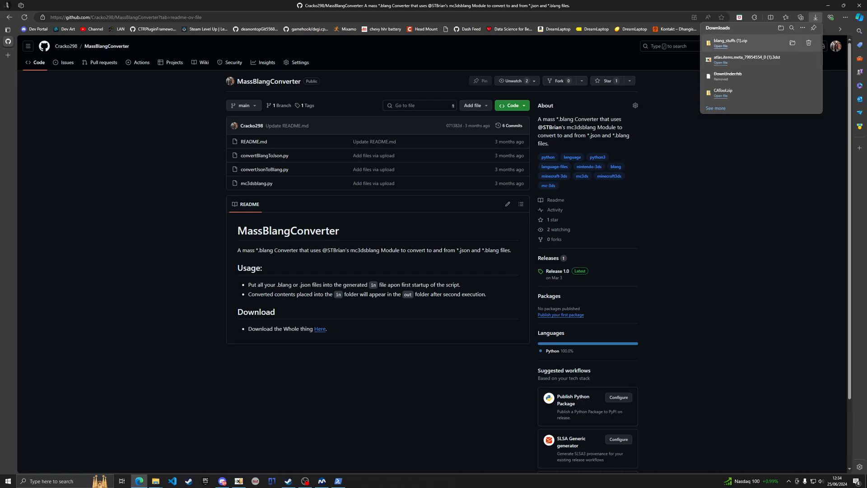
Extract blang_stuffs (1).zip and run convertBlangToJson.py to generate the in and out folders
left_click(731, 40)
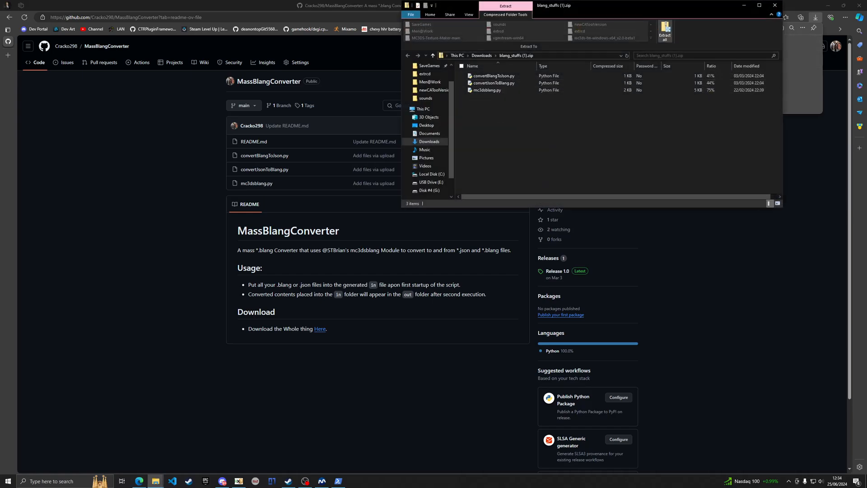
left_click(664, 32)
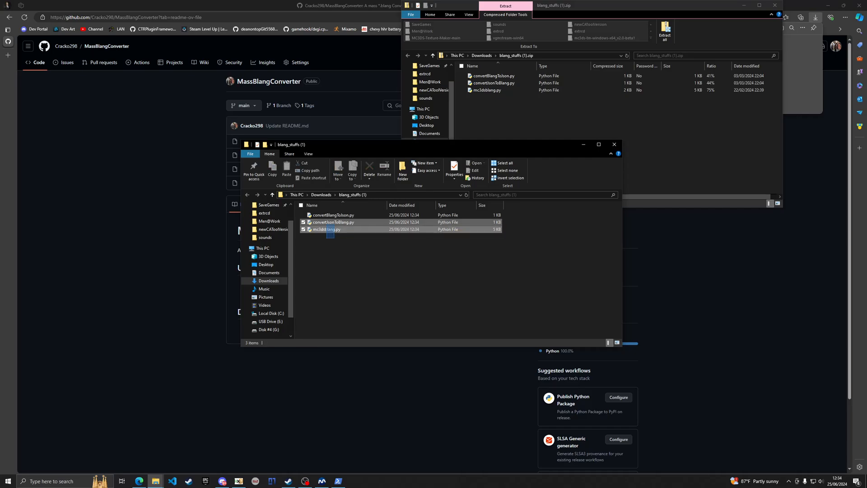
left_click(333, 214)
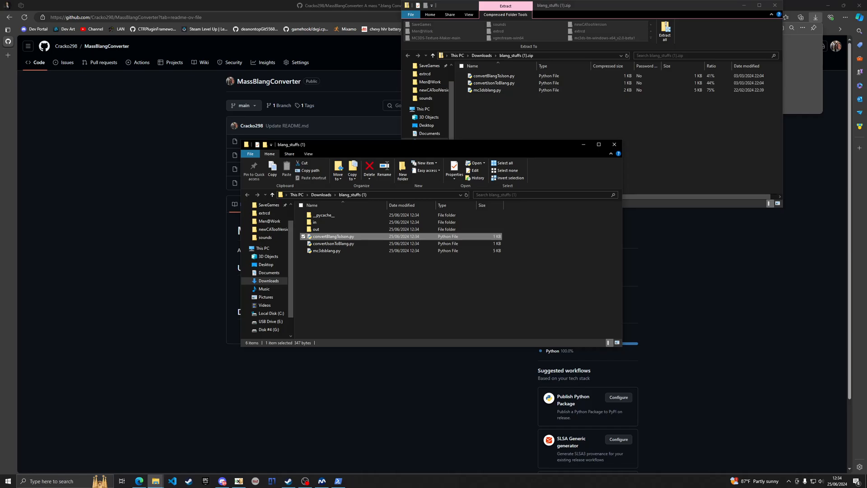
mouse_move(315, 229)
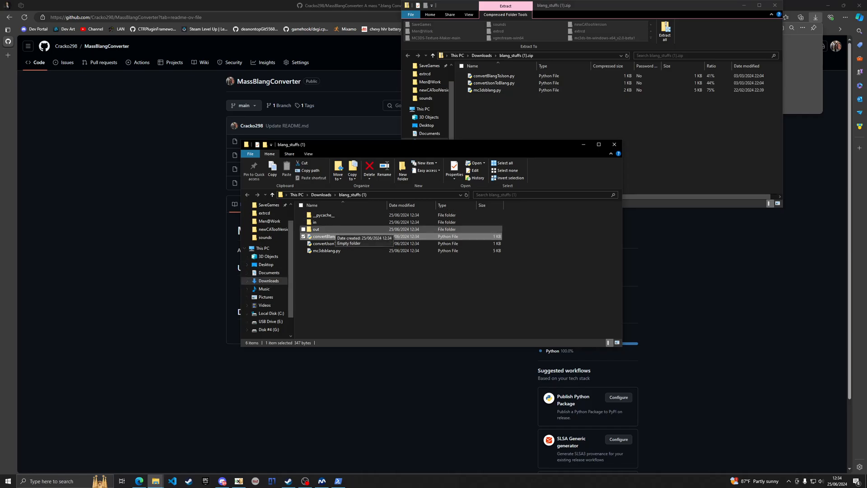
double_click(313, 222)
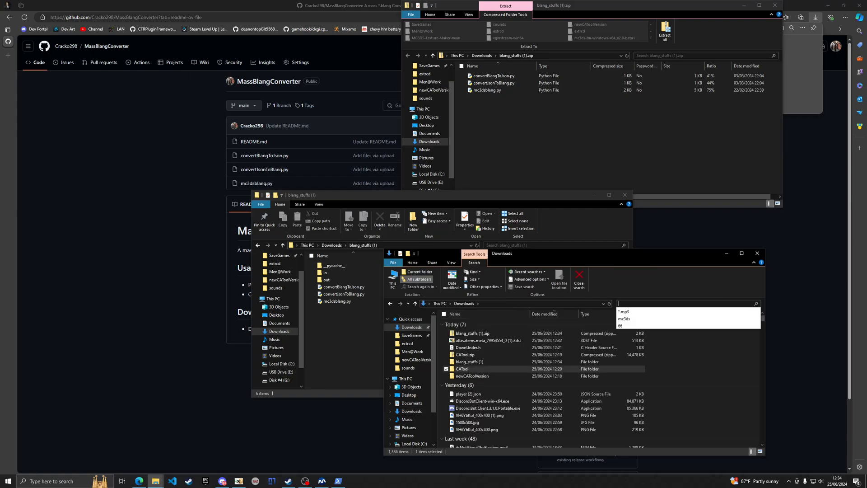
Locate blocks.json, go to ExtractedRomFS\loc, and paste its .blang files into blang_stuffs (1)\in
type("blocks.json")
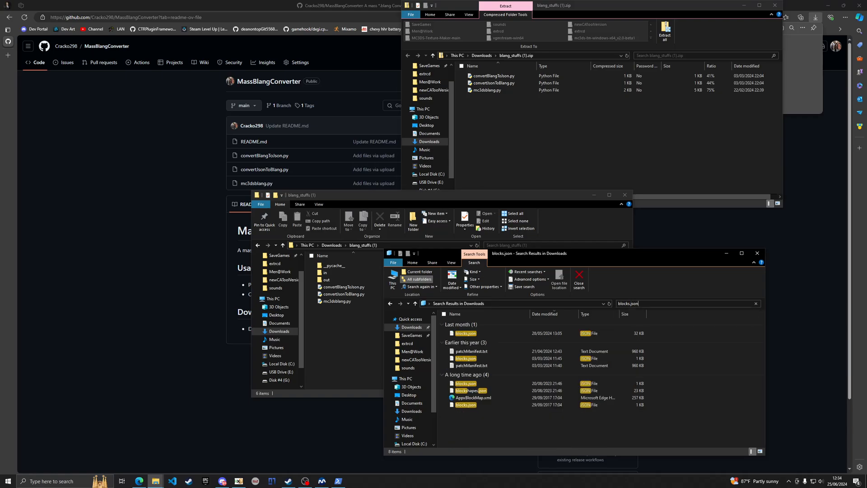
right_click(465, 333)
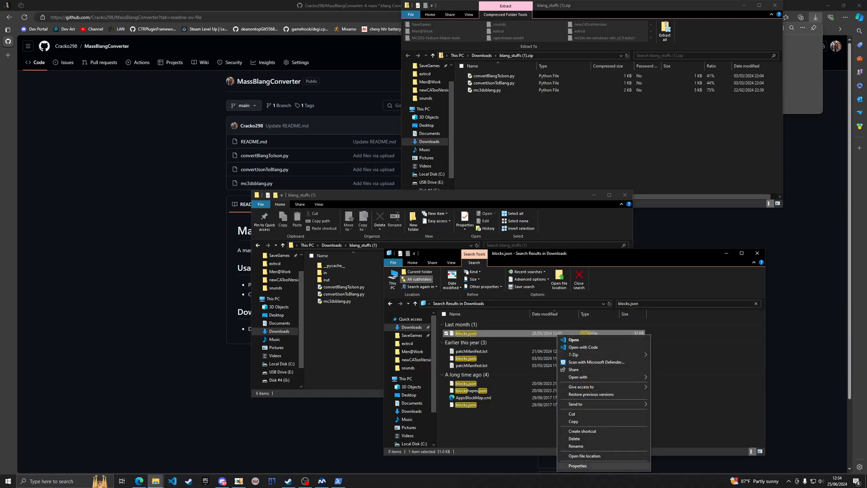
left_click(584, 455)
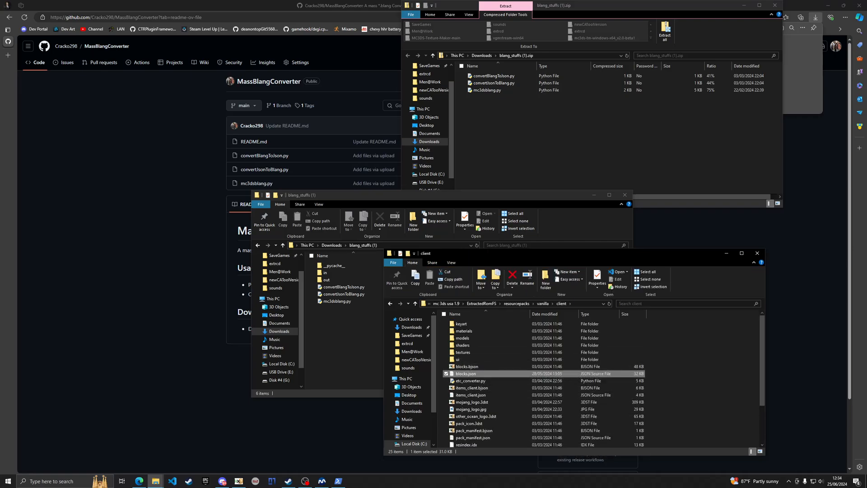
left_click(399, 303)
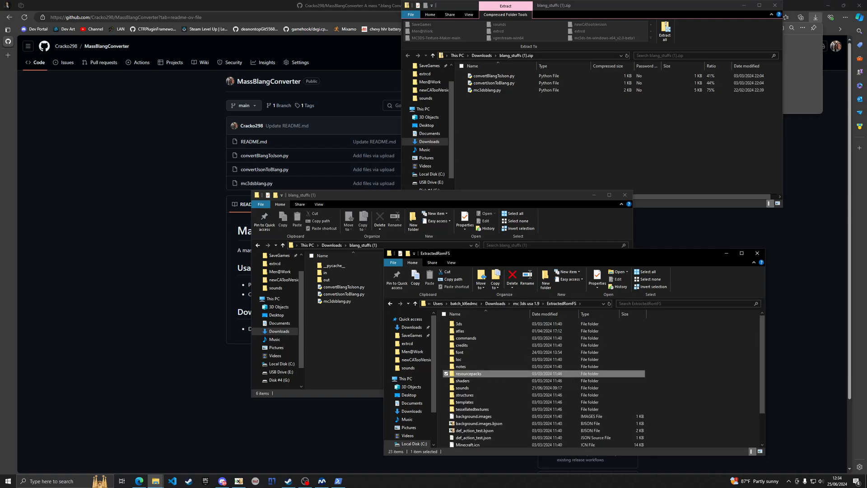
left_click(461, 366)
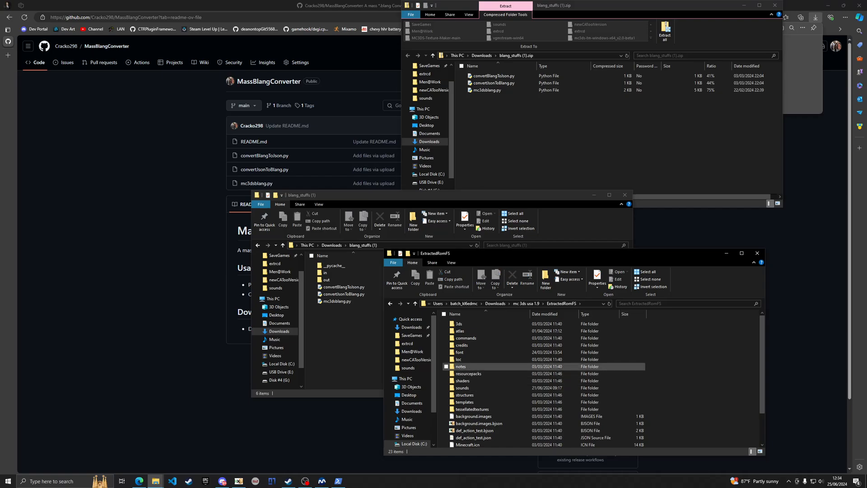
double_click(461, 358)
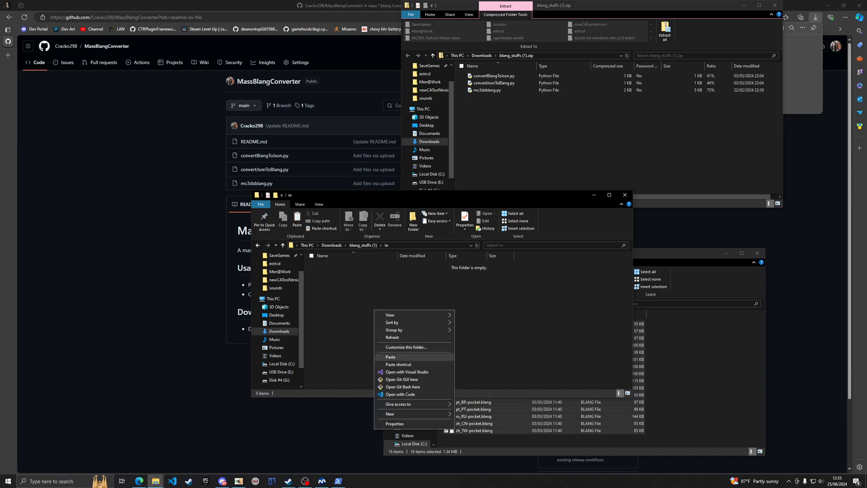
left_click(390, 356)
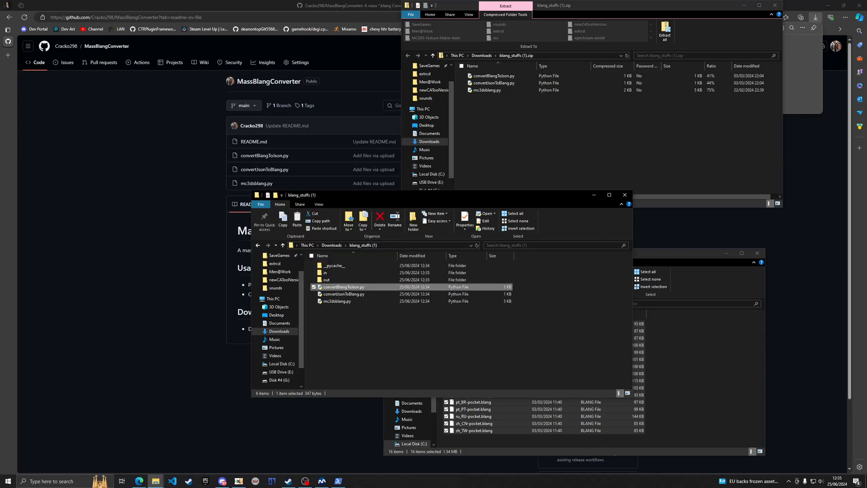
Open the out folder in blang_stuffs (1) and select a converted JSON language file
left_click(327, 279)
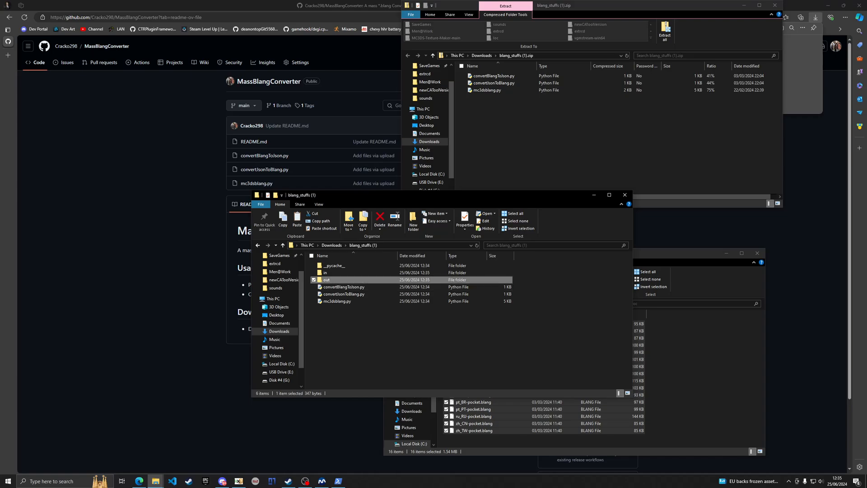
double_click(326, 280)
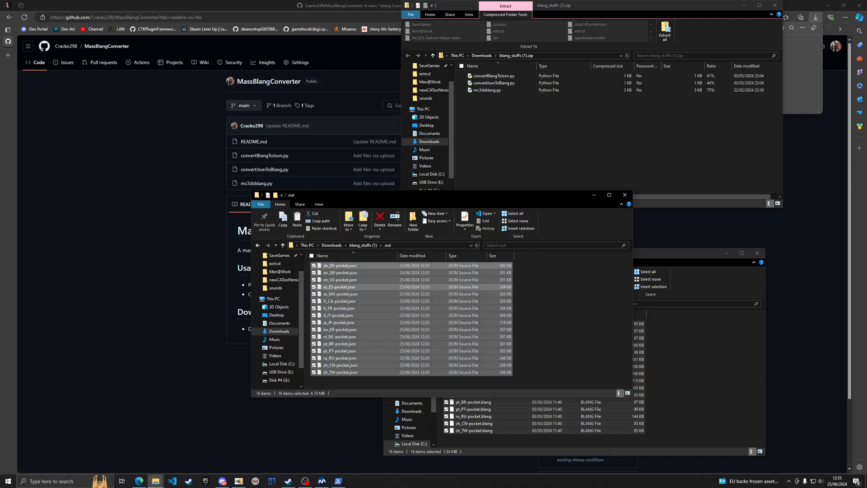
left_click(340, 286)
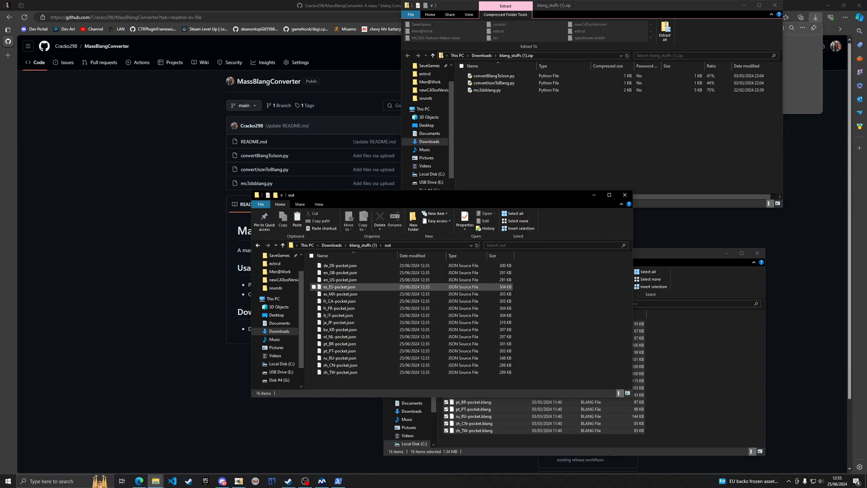
left_click(339, 279)
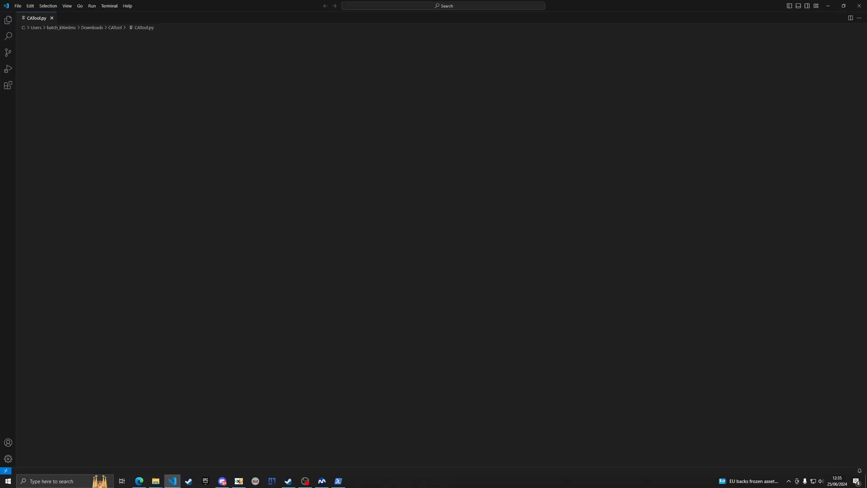
Close CATool.py, open en_GB-pocket.json in VS Code and bring up the Find widget
left_click(52, 17)
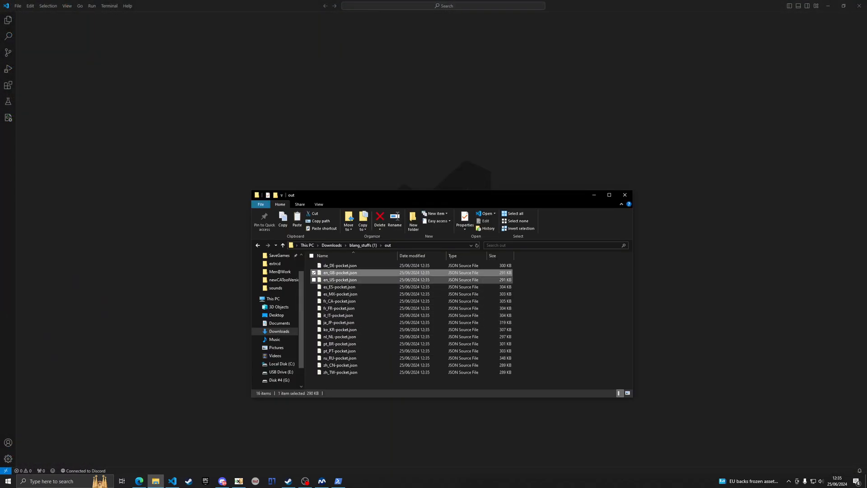
double_click(339, 273)
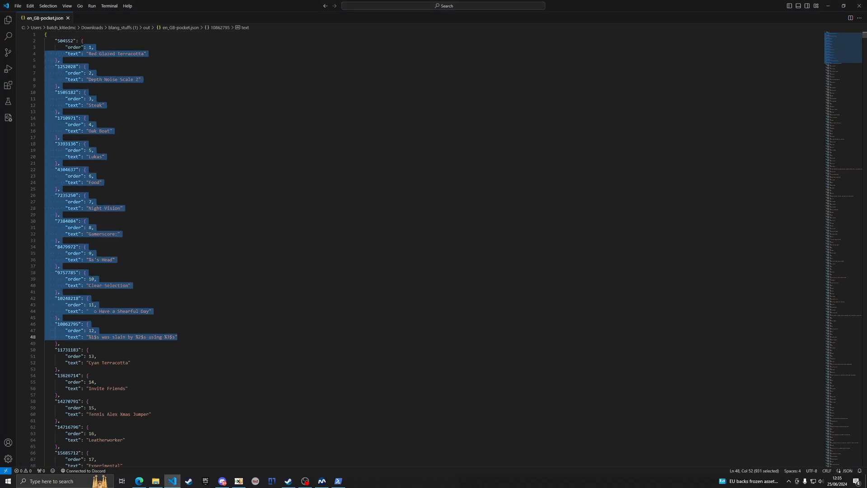
left_click(59, 265)
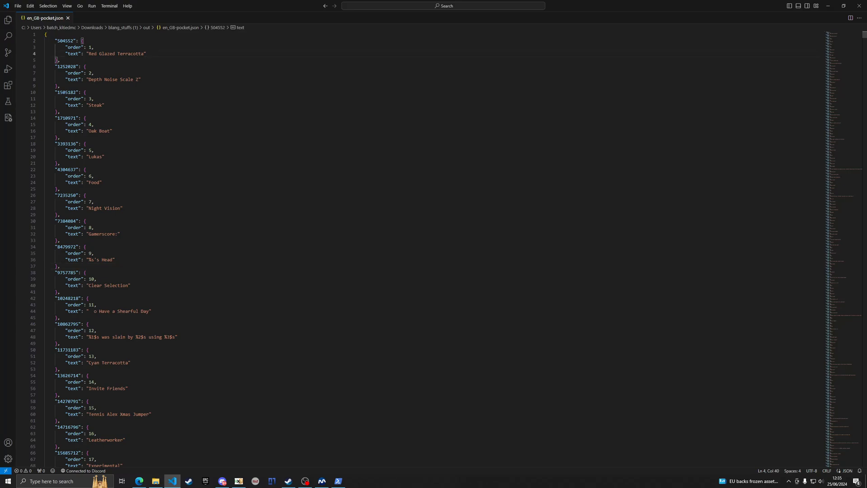
key("Ctrl+f")
type("ci")
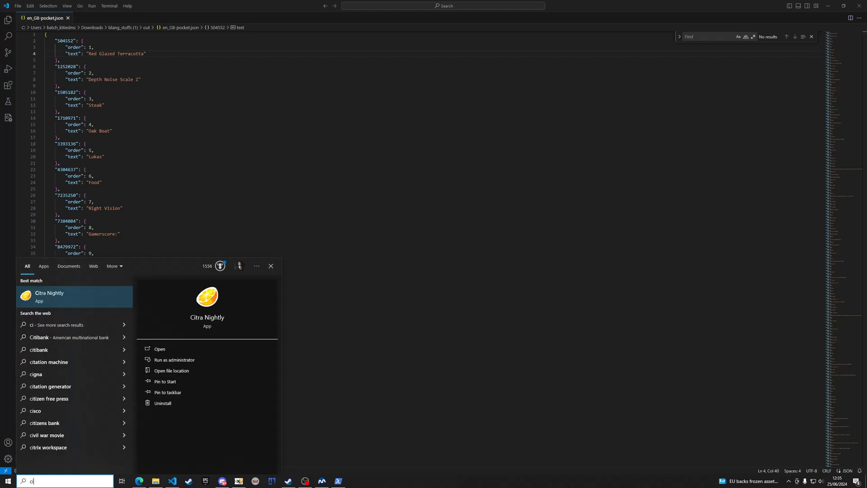
Launch Citra Nightly with volume at zero and start Minecraft: New Nintendo 3DS Edition
left_click(160, 348)
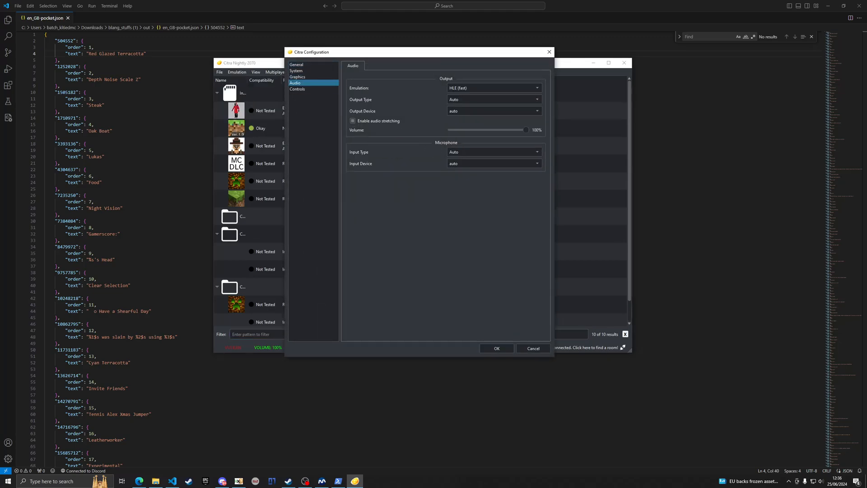
left_click_drag(525, 129, 450, 129)
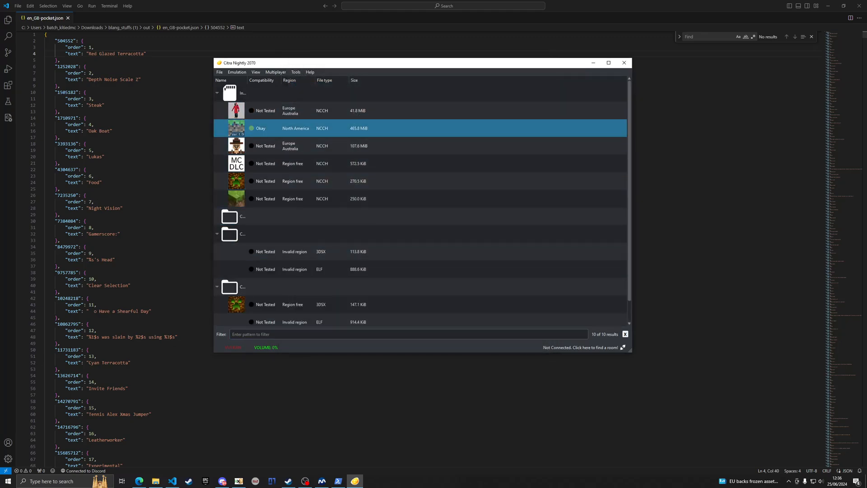
left_click(237, 72)
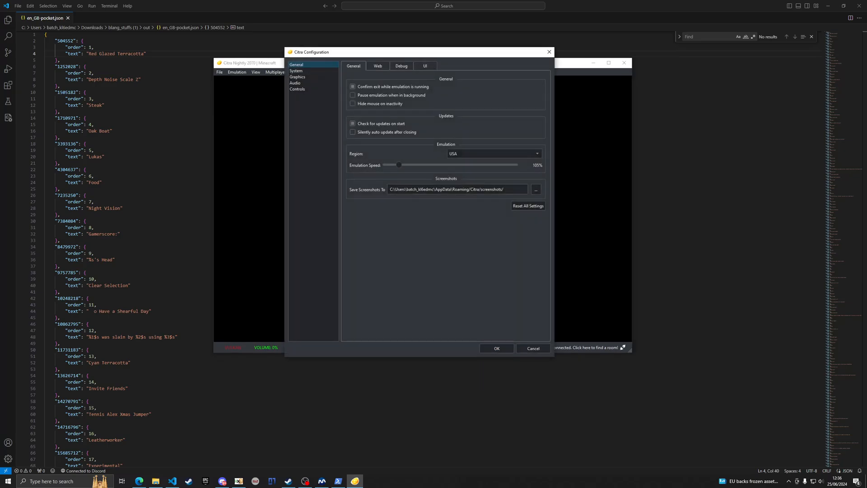
left_click(495, 348)
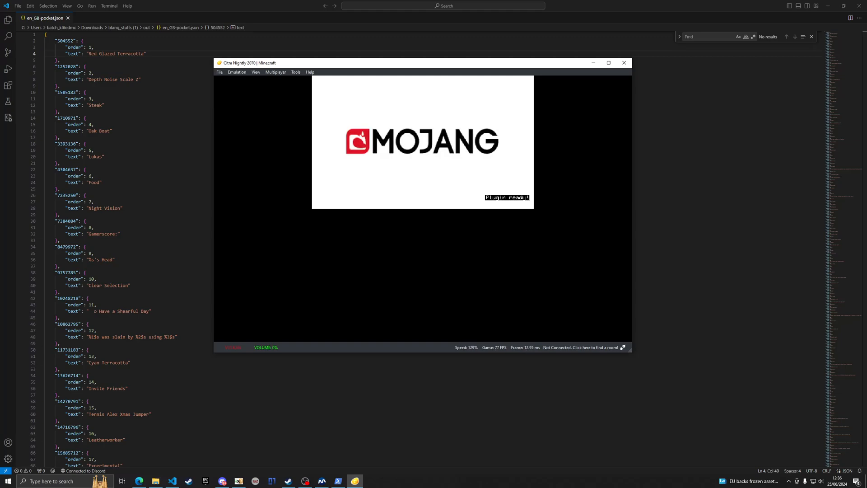
Adjust the emulation speed limit in Citra's Emulation configuration
left_click(236, 72)
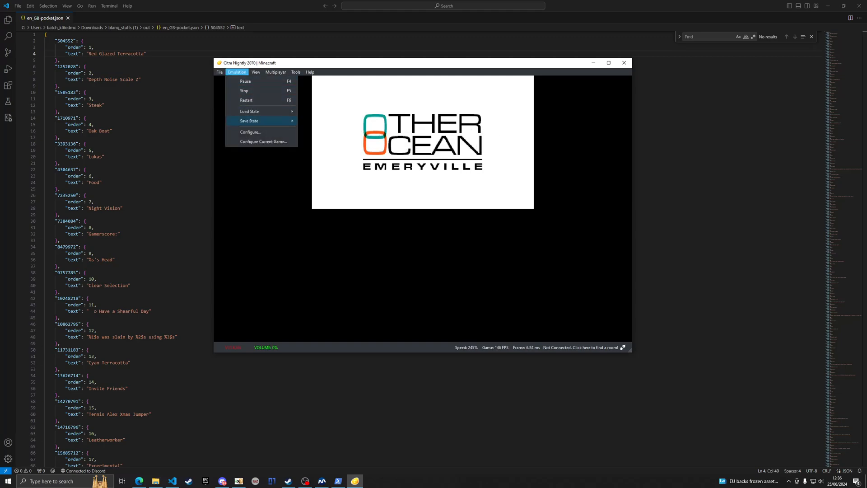
left_click(249, 131)
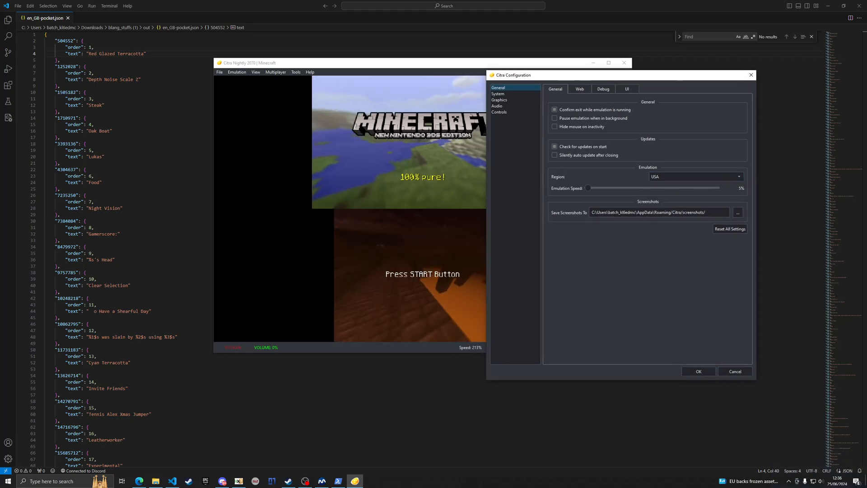
left_click_drag(589, 188, 600, 188)
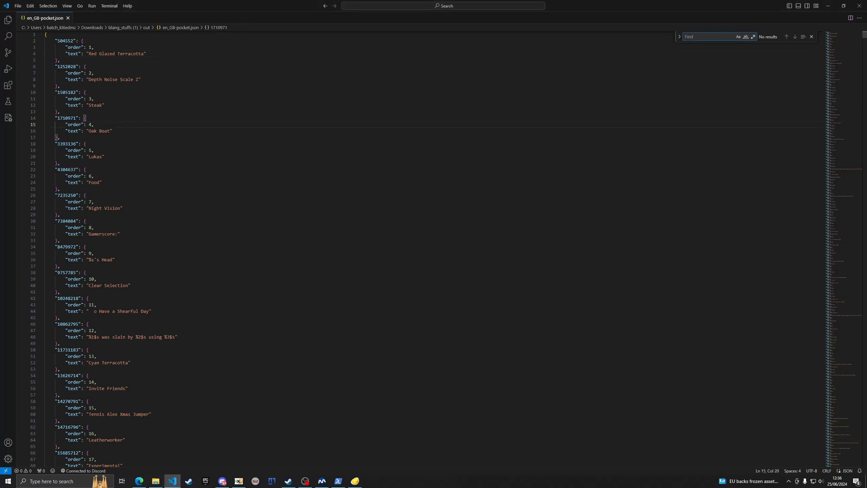
Search en_GB-pocket.json for 'Skins' and step through the matches to result 8 of 8
type("Skins")
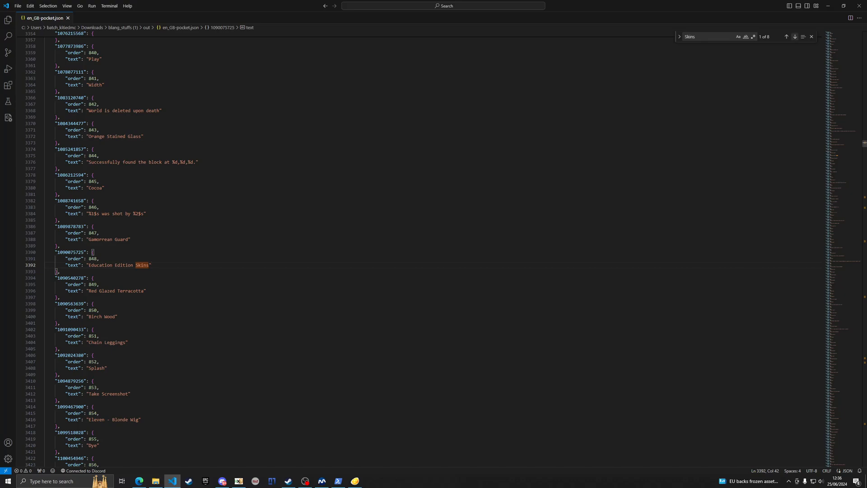
left_click(794, 37)
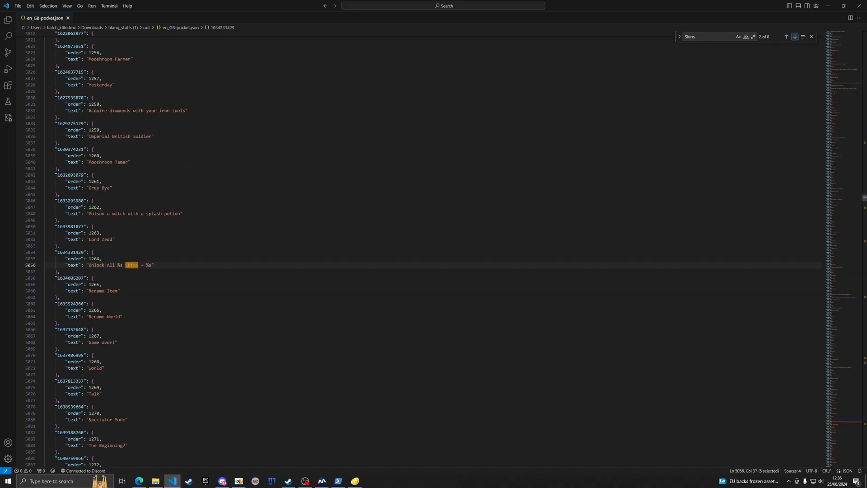
left_click(794, 37)
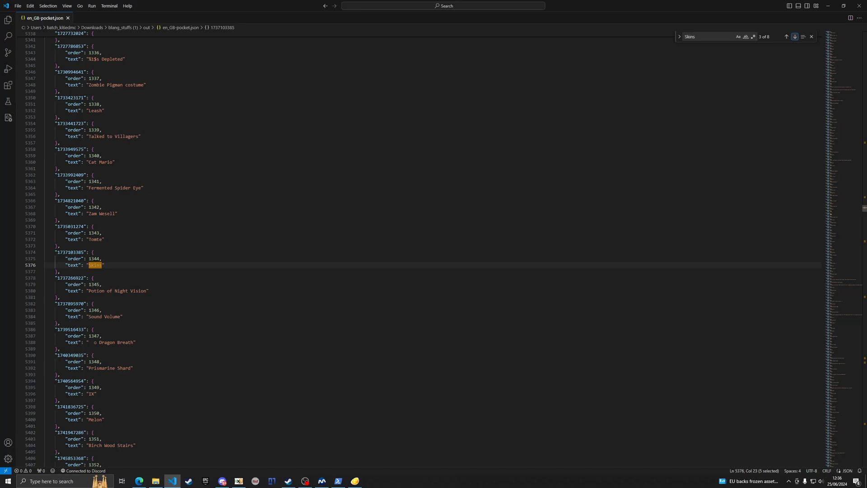
left_click(794, 37)
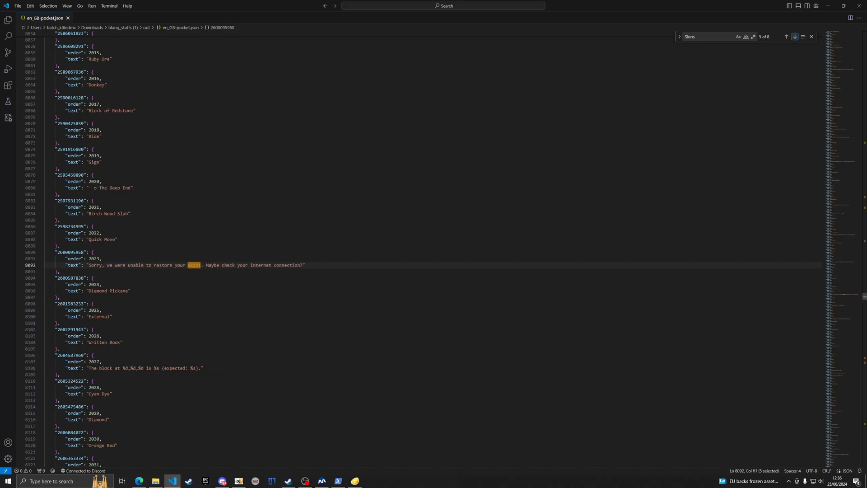
left_click(795, 37)
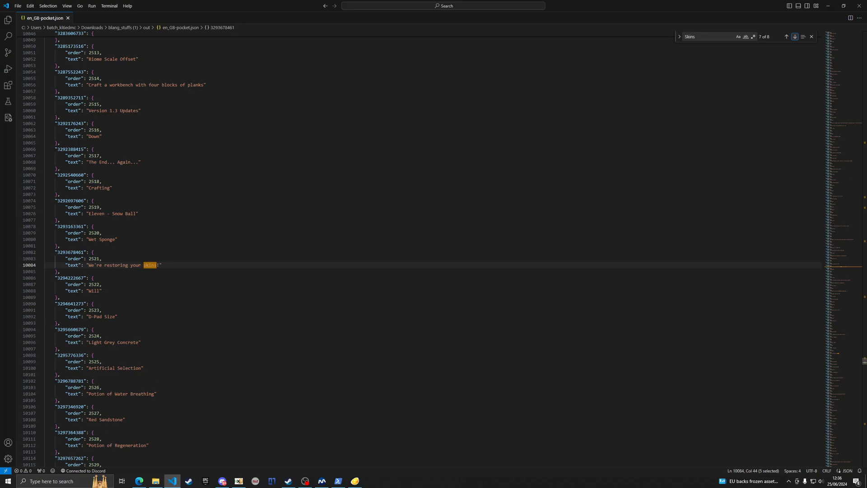
left_click(795, 37)
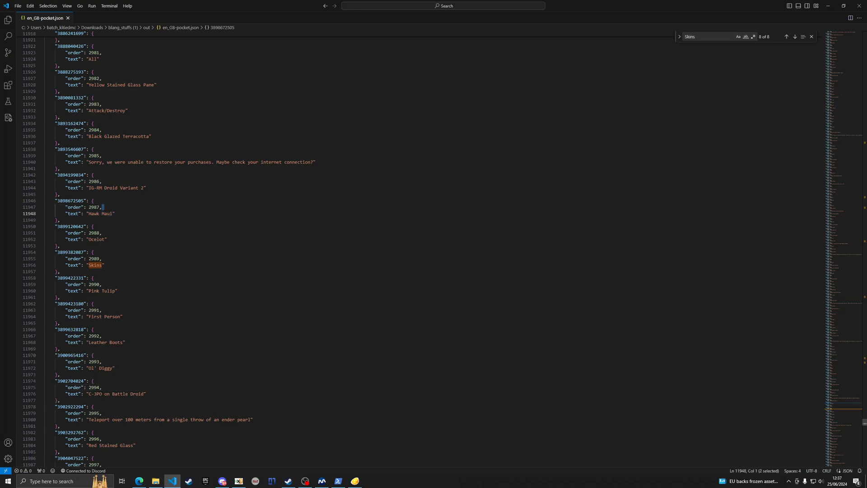
left_click(104, 265)
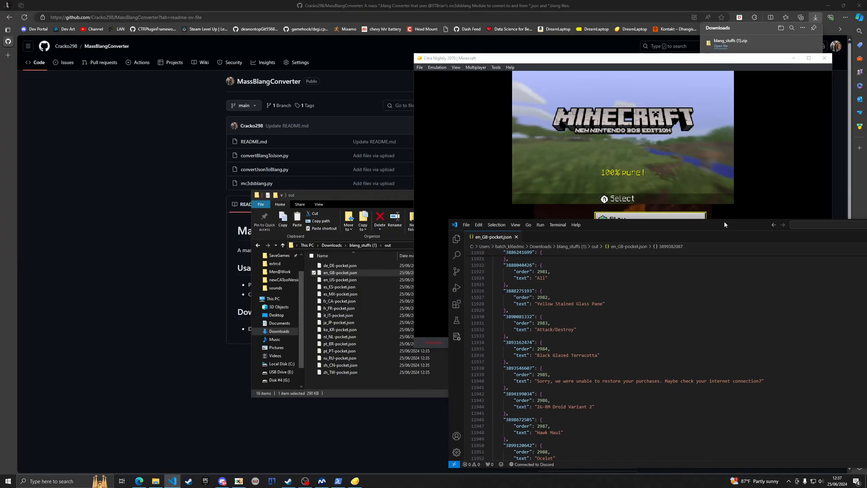
Revisit the Skins matches and overwrite the Skins value at line 5376 with 'I need help'
left_click(684, 198)
type("Skins")
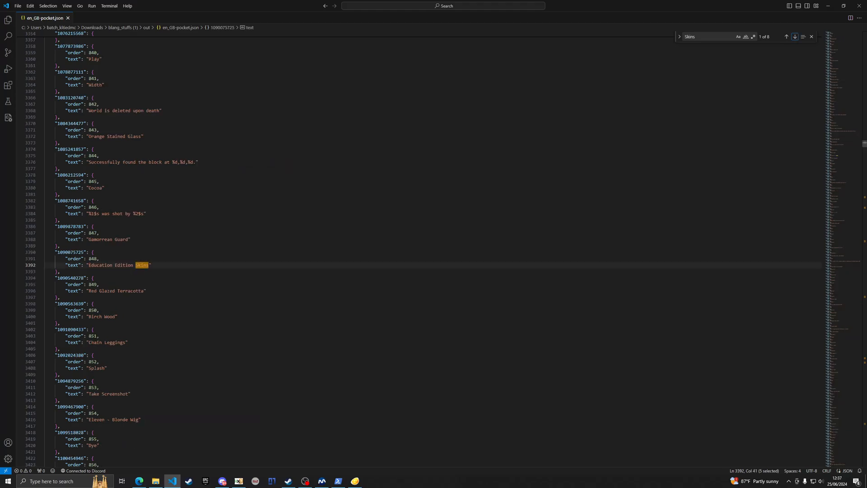
left_click(794, 37)
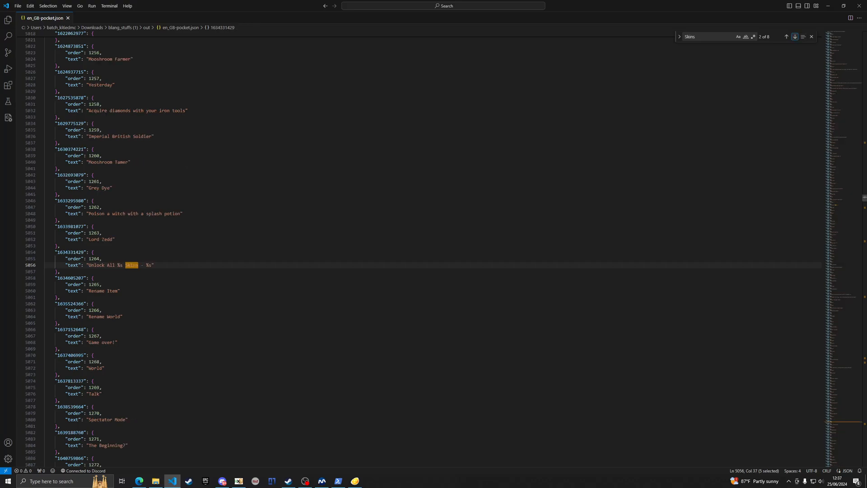
left_click(785, 36)
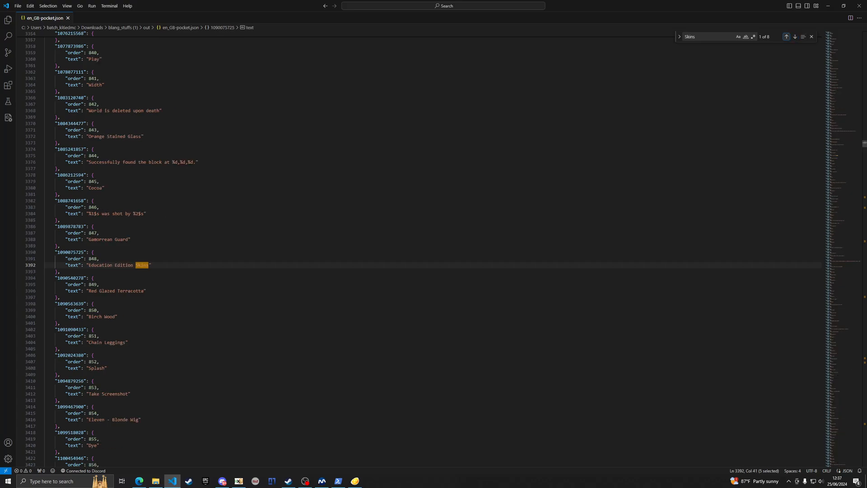
left_click(795, 37)
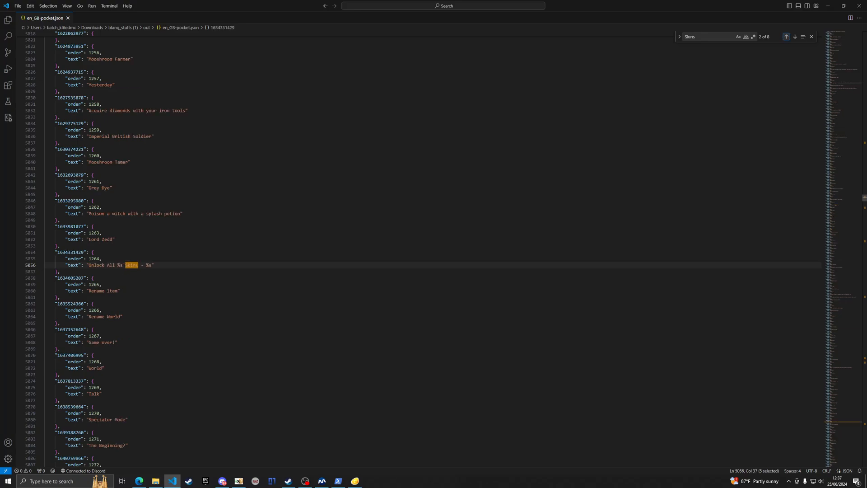
left_click(795, 36)
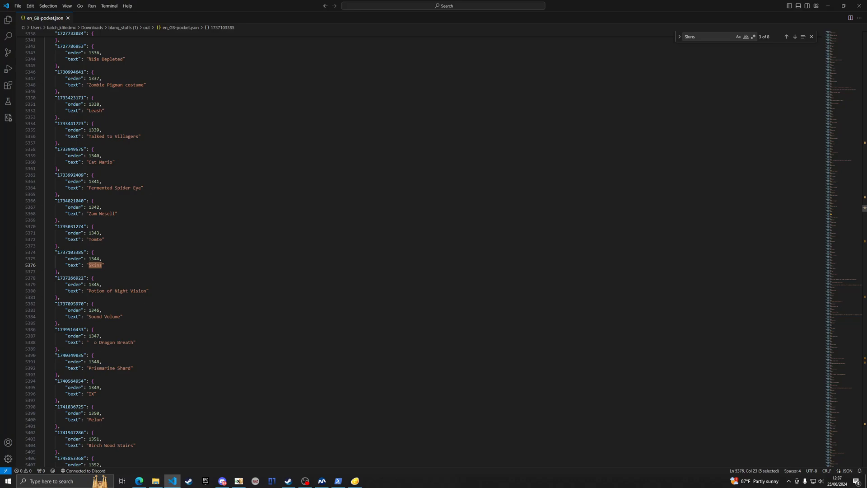
type("I need help")
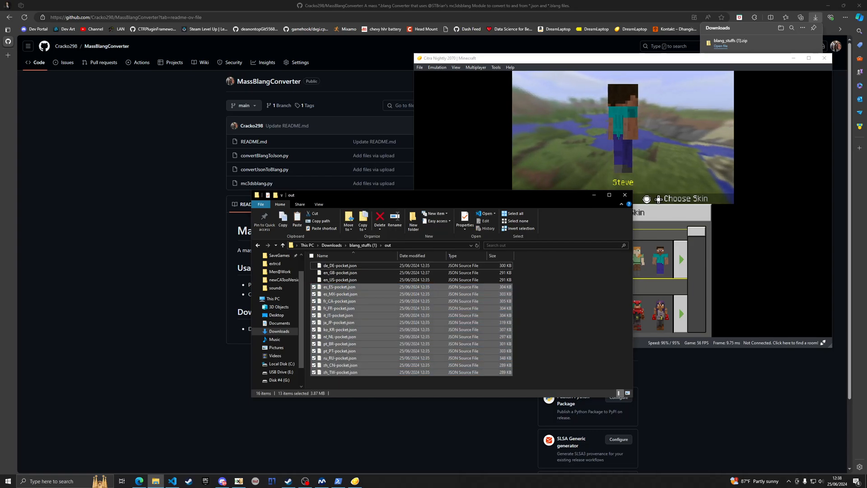
Delete non-English JSONs, copy en_GB over en_US, and run convertJsonToBlang.py
left_click(379, 219)
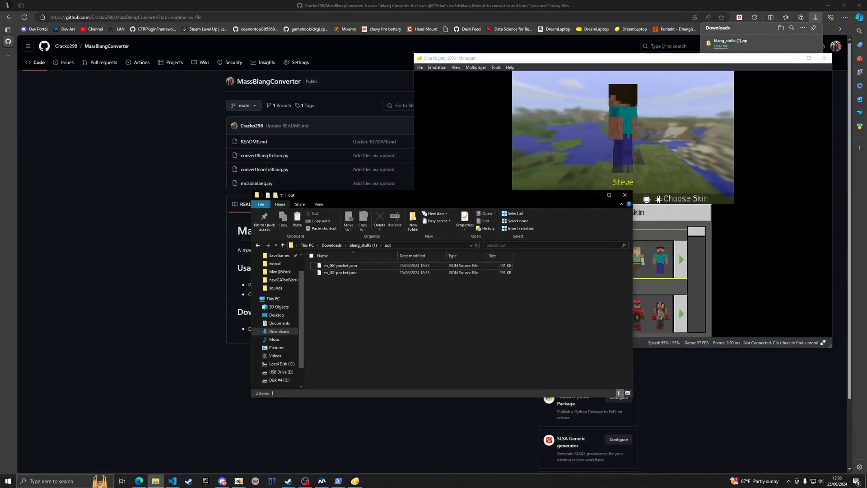
left_click(340, 265)
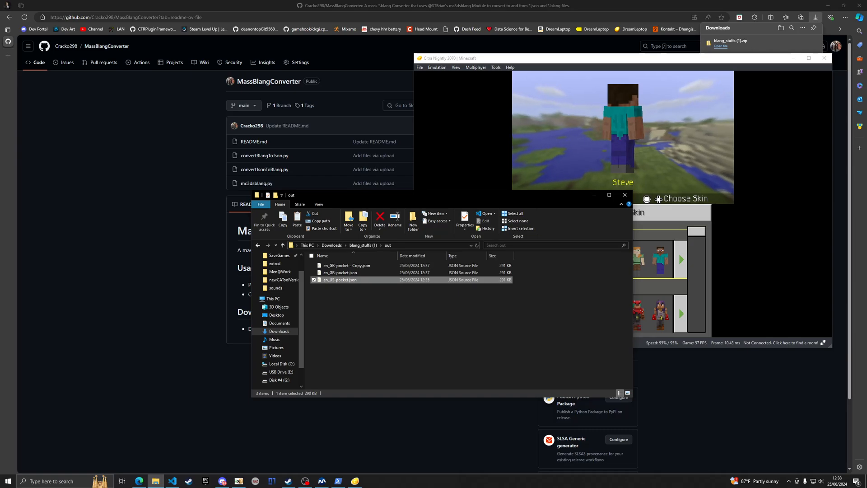
left_click(380, 215)
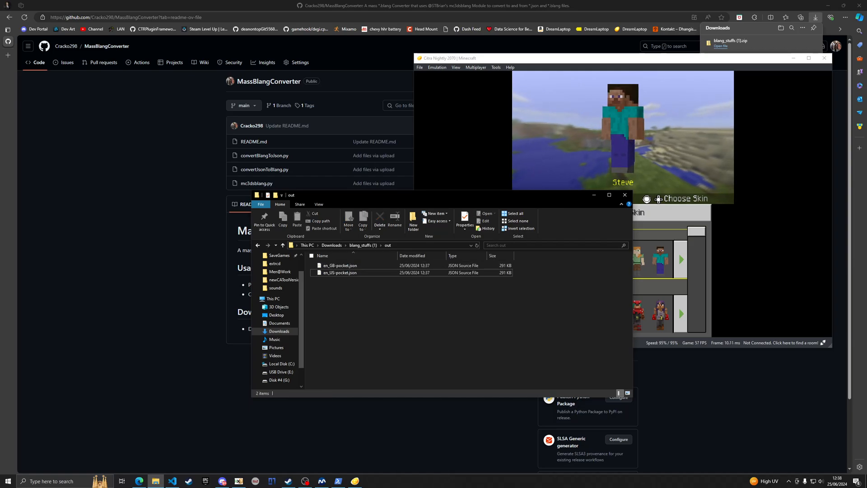
left_click(339, 266)
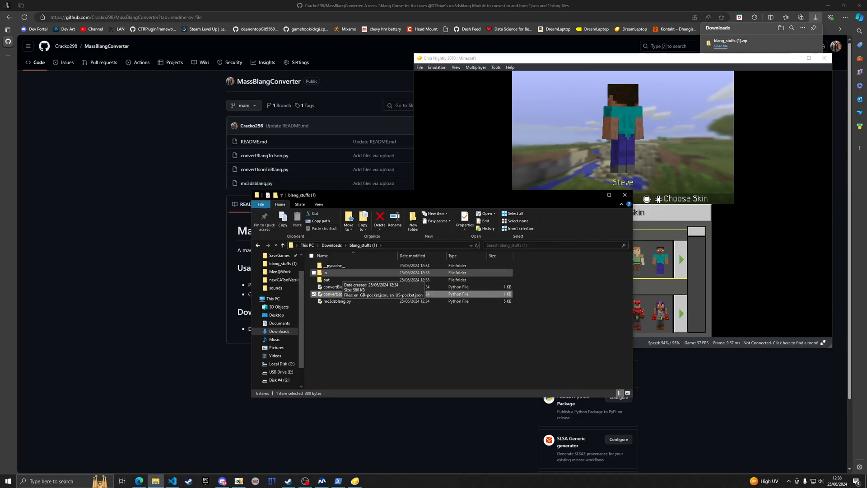
double_click(326, 279)
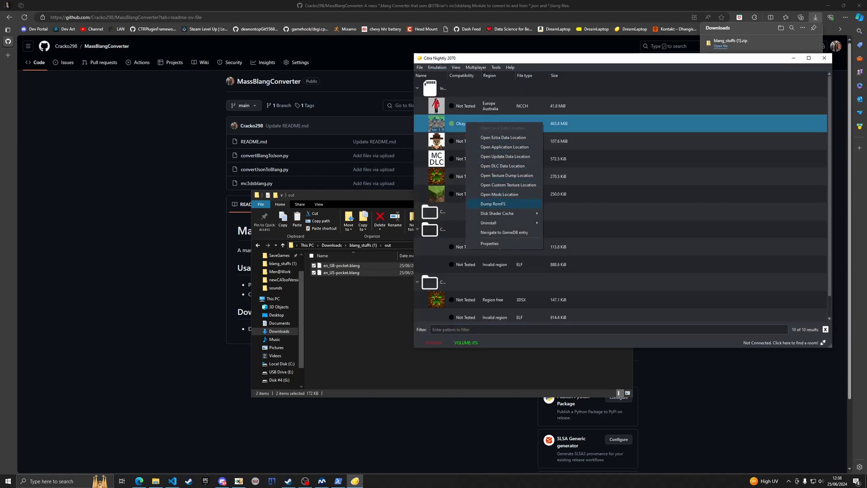
Open Minecraft's mods folder from Citra's game list, then open the emulator configuration
left_click(492, 203)
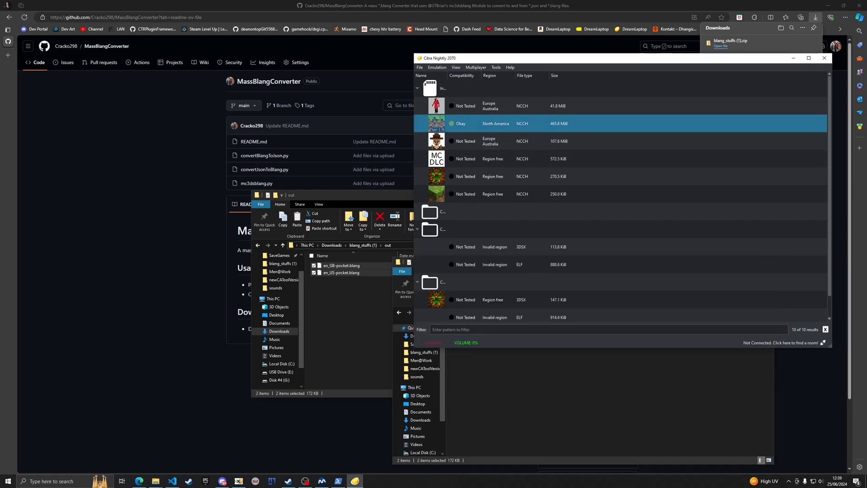
left_click(436, 67)
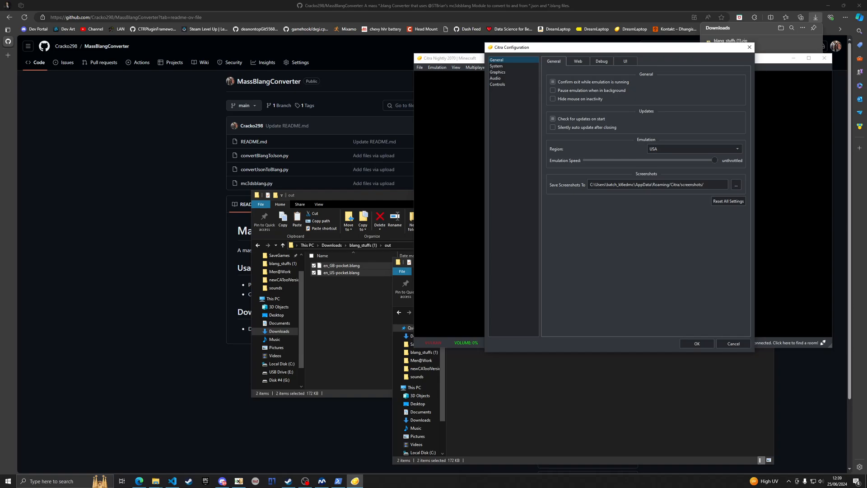
left_click(696, 344)
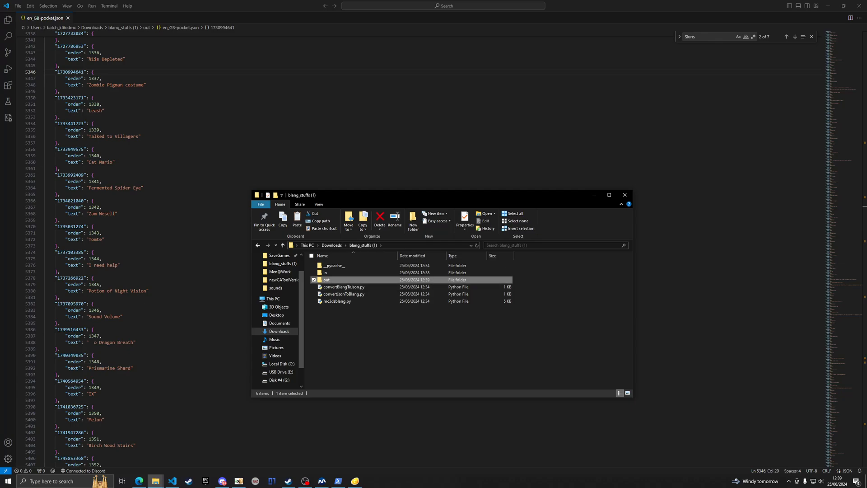
Search en_GB-pocket.json for 'Diamond Po', which finds no matches
left_click(326, 272)
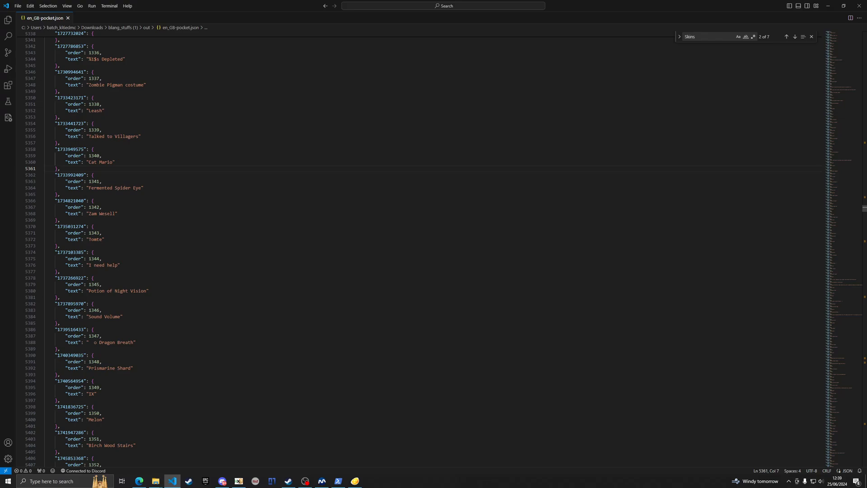
left_click(707, 36)
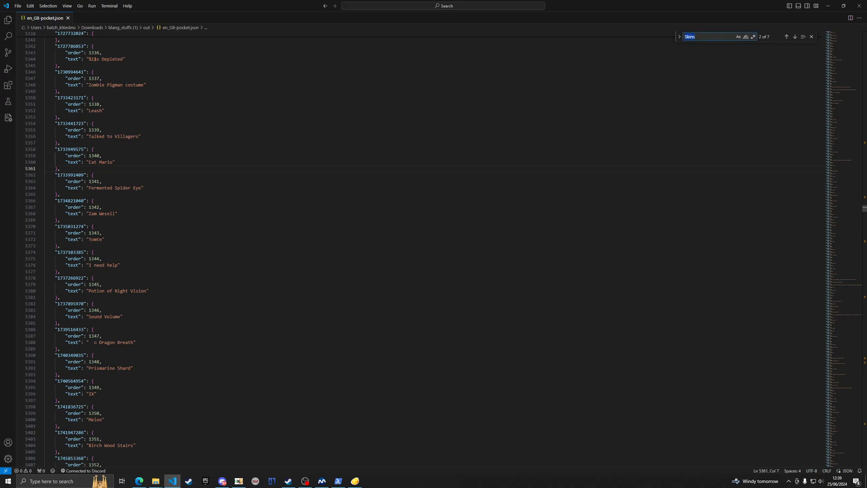
type("Diamond Po")
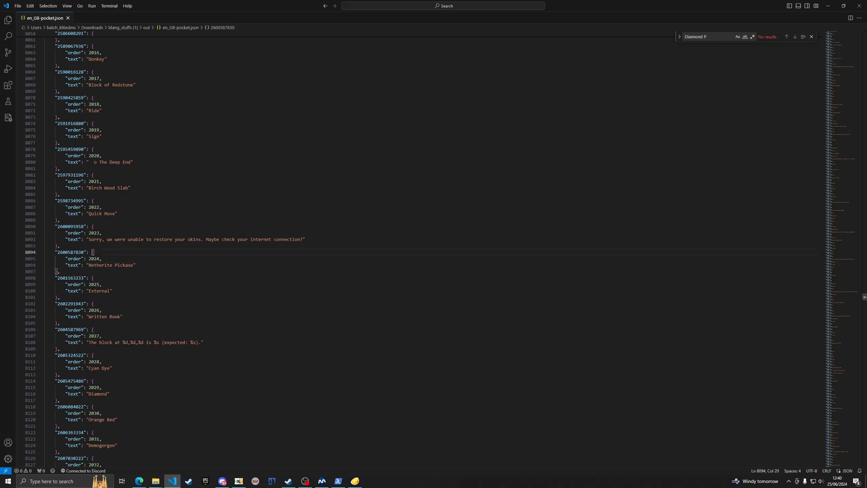
Move en_GB-pocket.blang and en_US-pocket.blang from the out folder into the mods folder
left_click(810, 37)
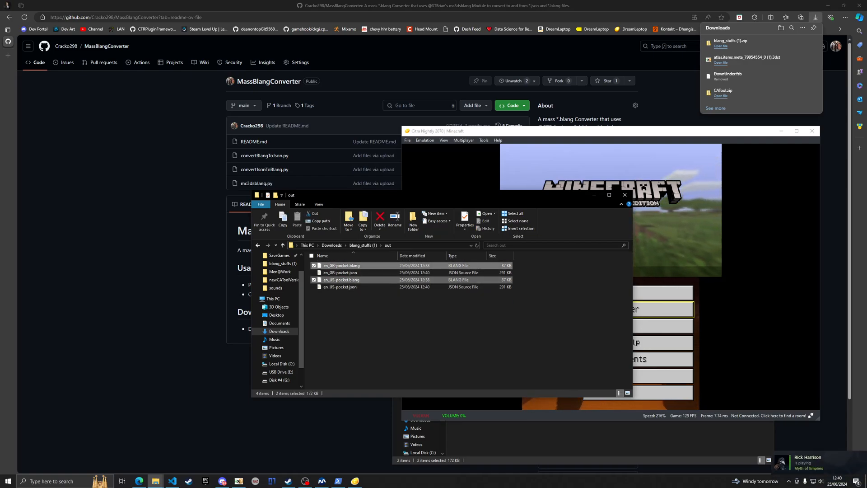
left_click(379, 216)
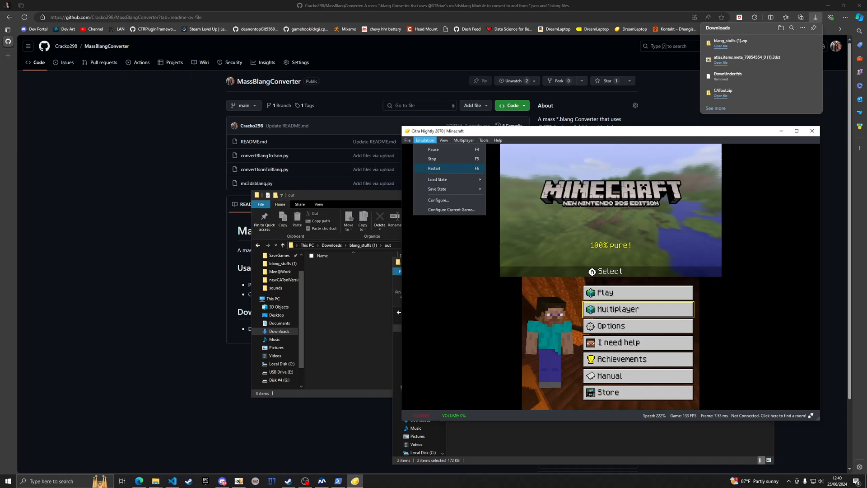
Restart Minecraft in Citra so the edited text loads
left_click(435, 168)
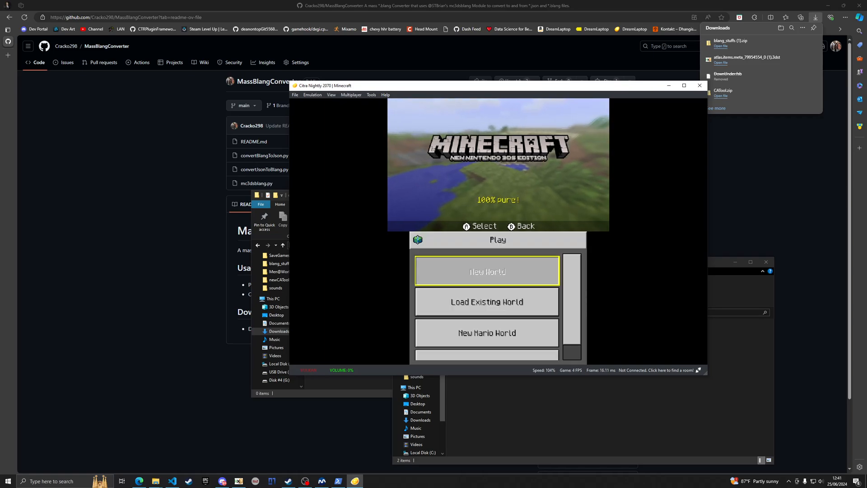
Create a New World from the Play menu and load into gameplay
left_click(487, 271)
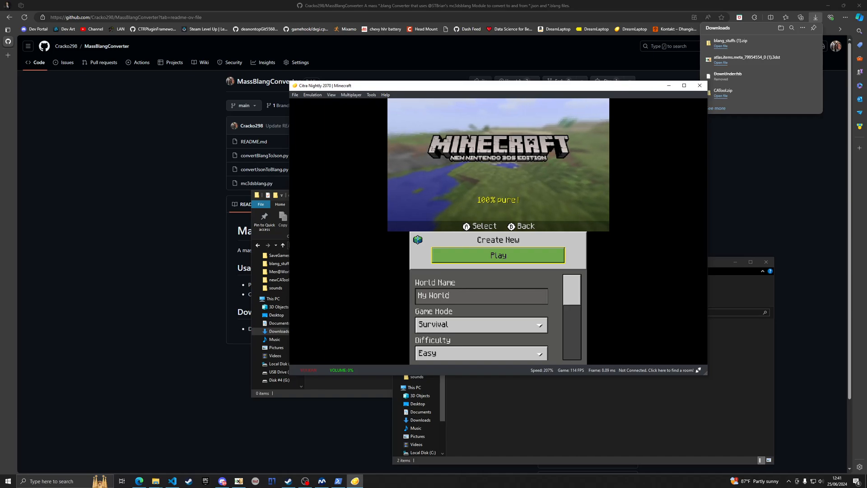
left_click(480, 325)
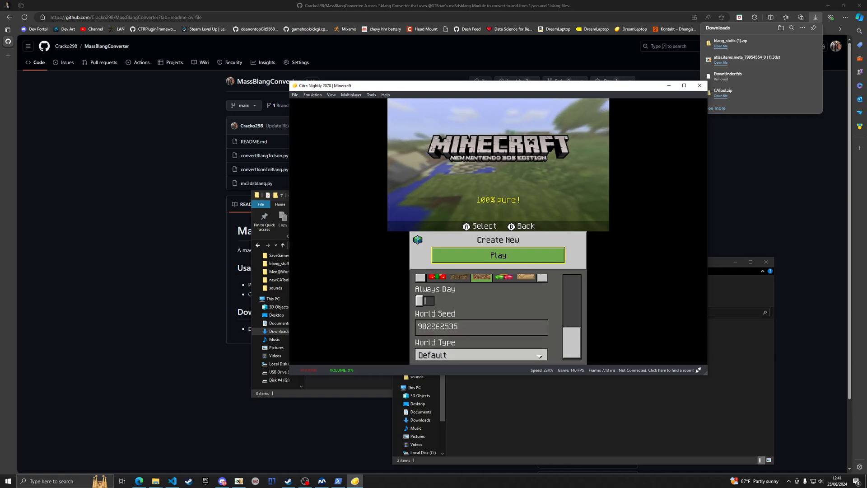
left_click(497, 254)
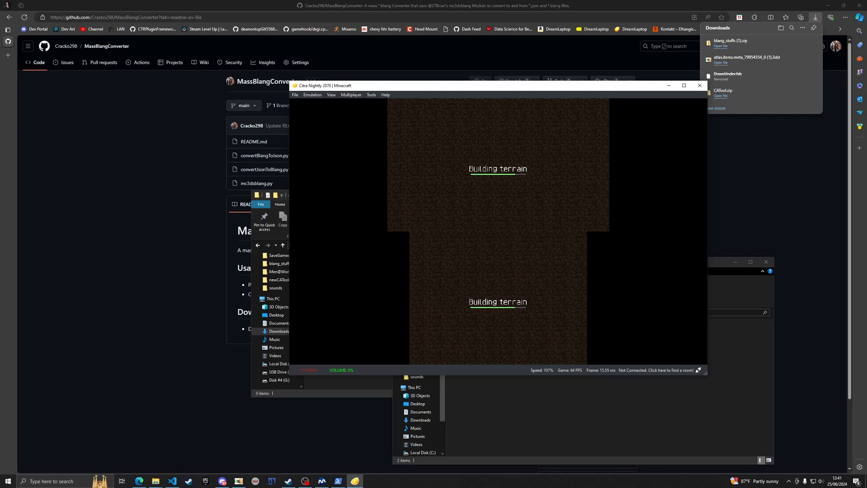
left_click(683, 85)
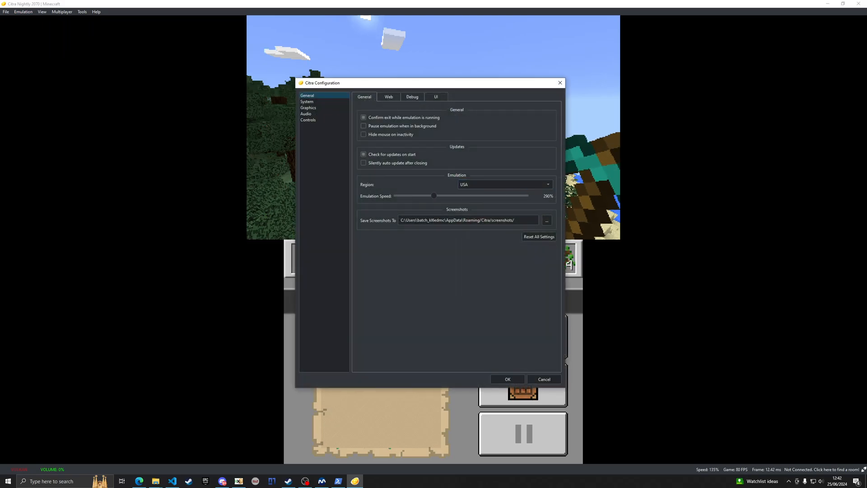
Restore normal emulation speed, view the Netherite Pickaxe label, then pause and Save & Quit
left_click_drag(434, 195, 409, 195)
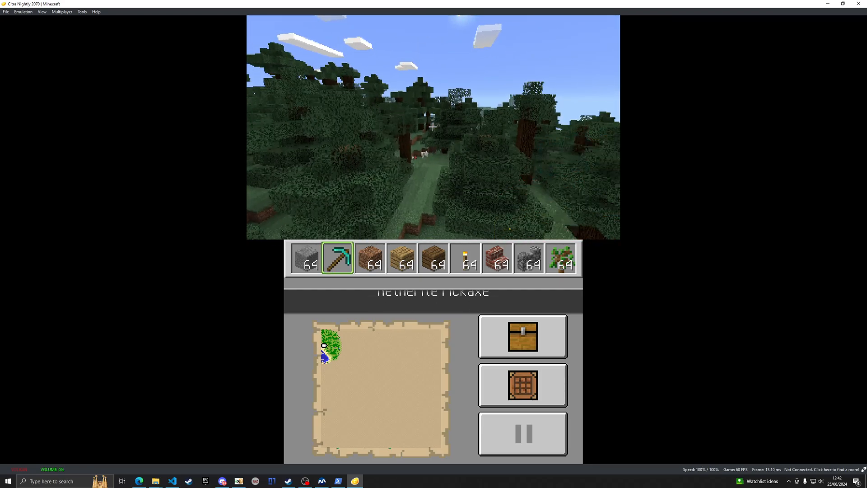
left_click(304, 258)
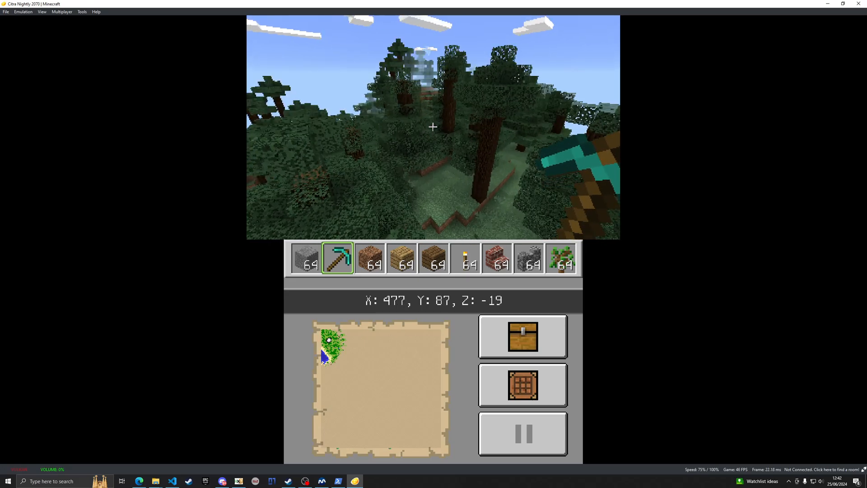
left_click(522, 433)
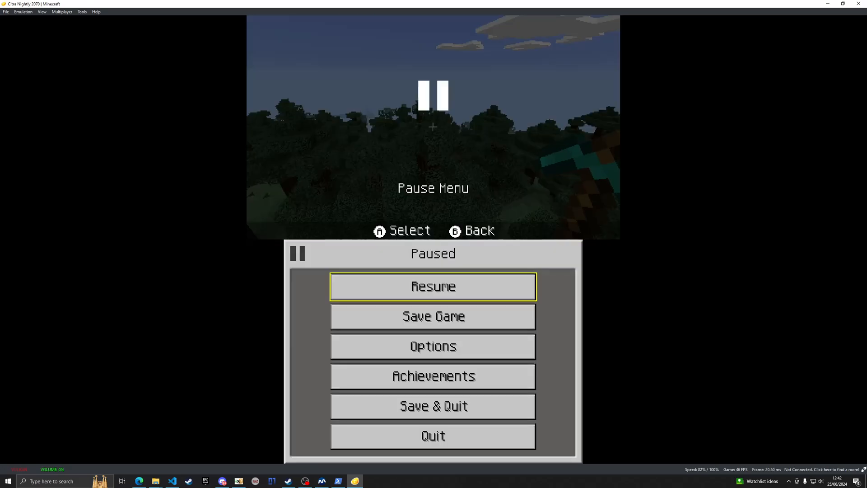
left_click(432, 405)
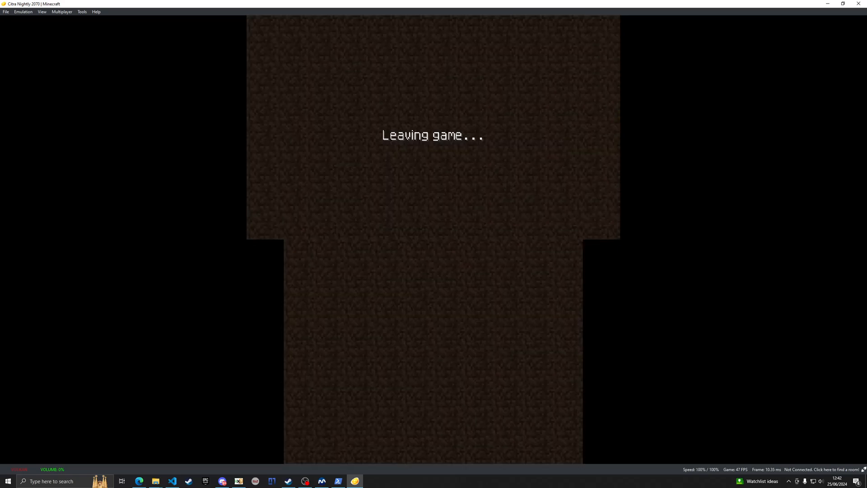